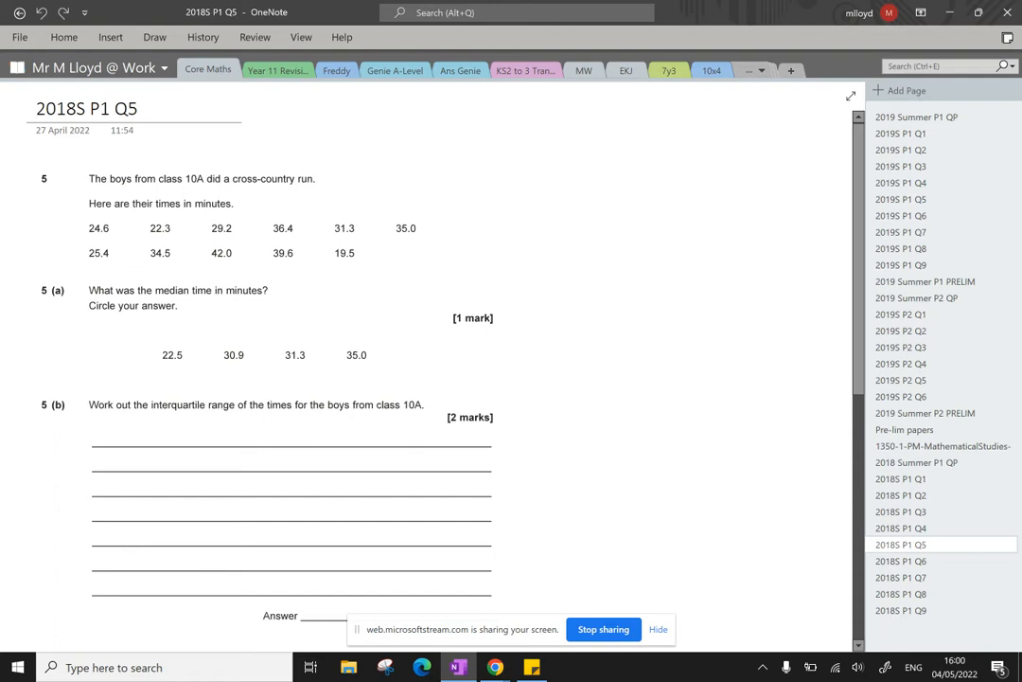
Handwrite the first boxed times in order: 19.5, 22.3, 24.6, 25.4, 29.2.
left_click_drag(380, 180, 394, 170)
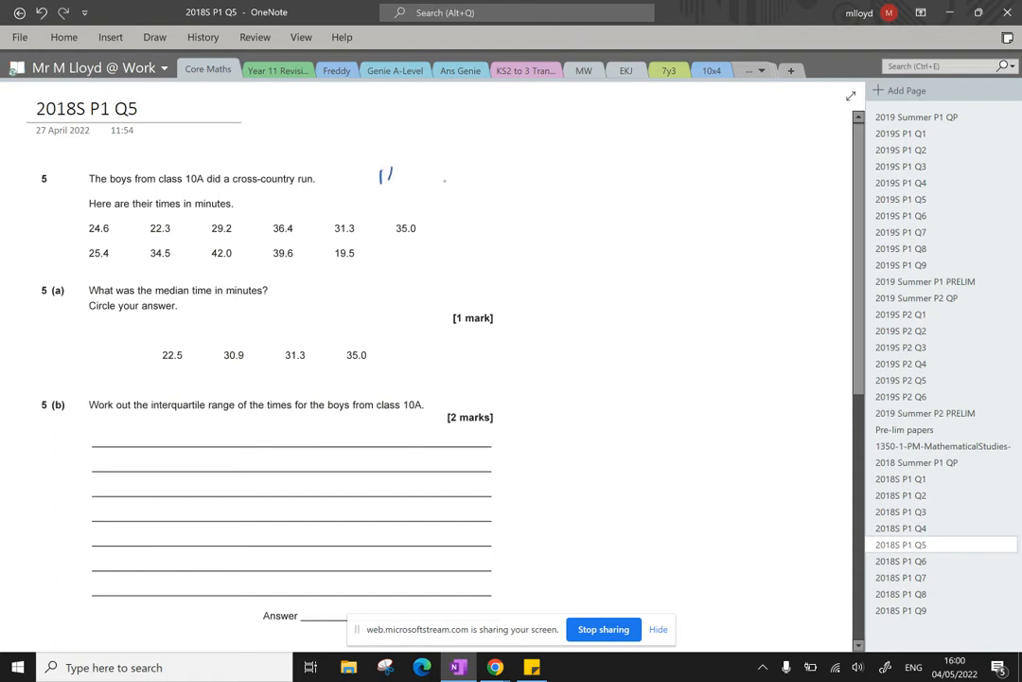
left_click_drag(477, 167, 484, 159)
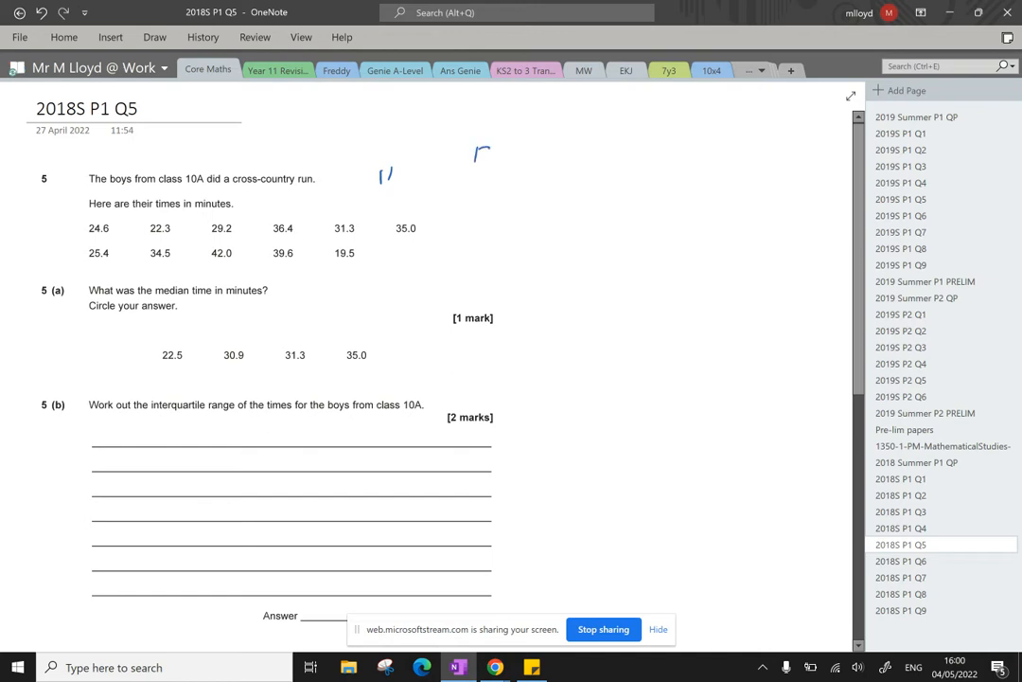
left_click_drag(474, 155, 530, 155)
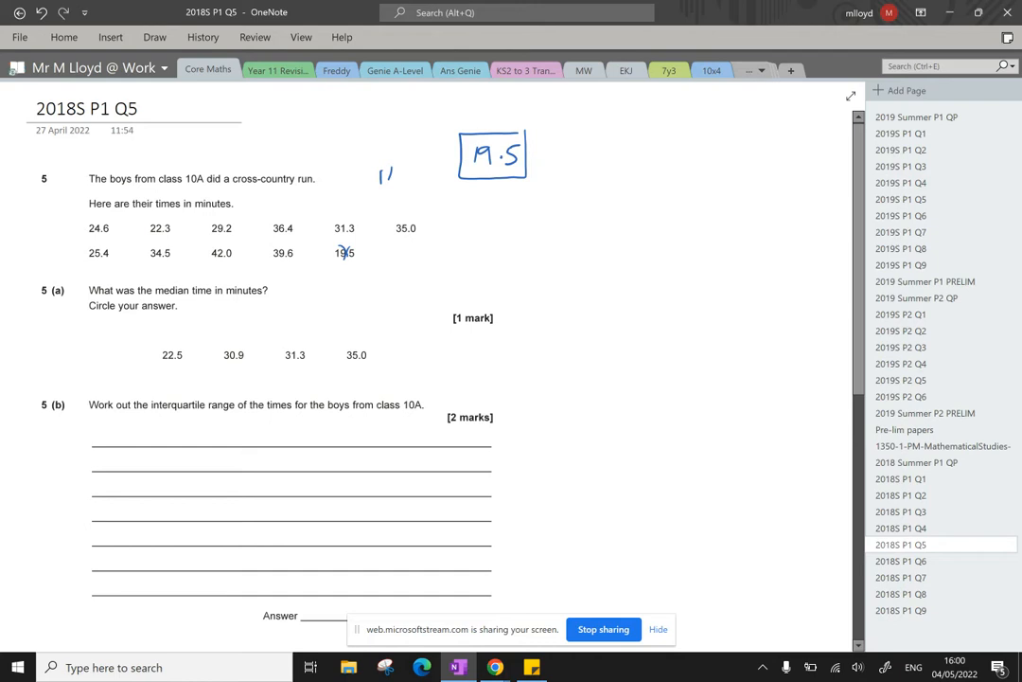
left_click_drag(540, 156, 568, 155)
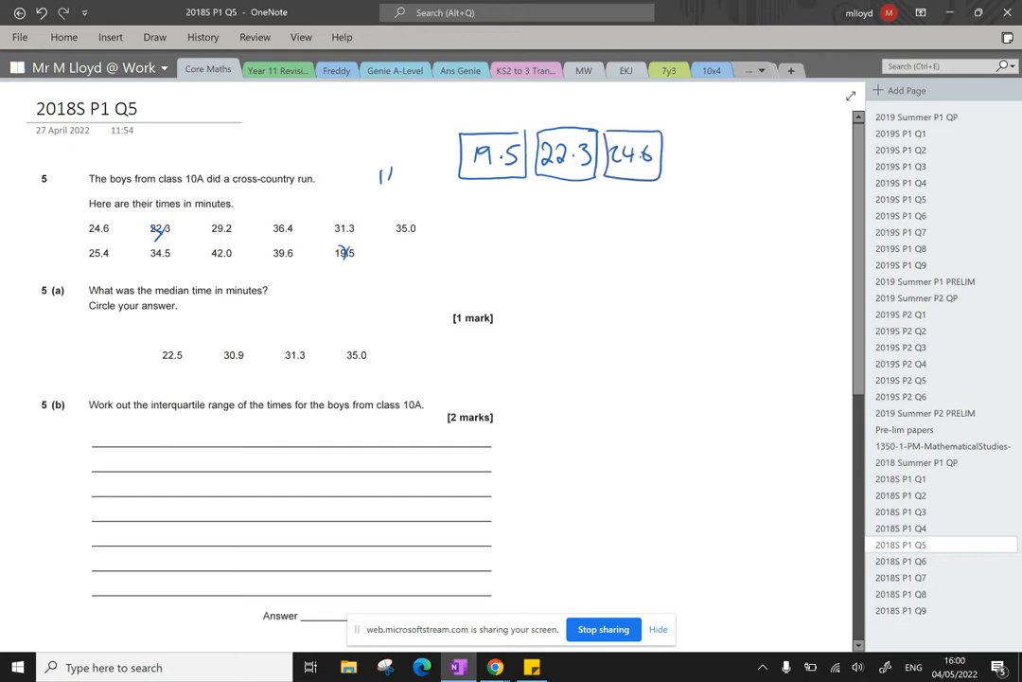
left_click_drag(680, 166, 685, 148)
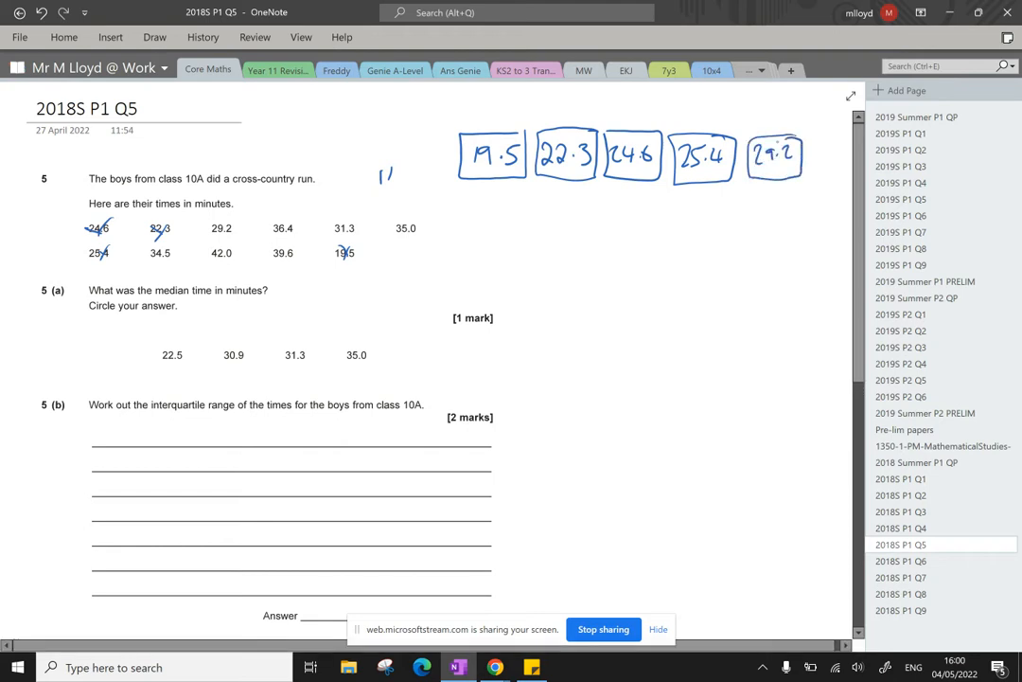
Cross off the used values in the printed list and write the remaining times in order on a second row.
left_click(220, 227)
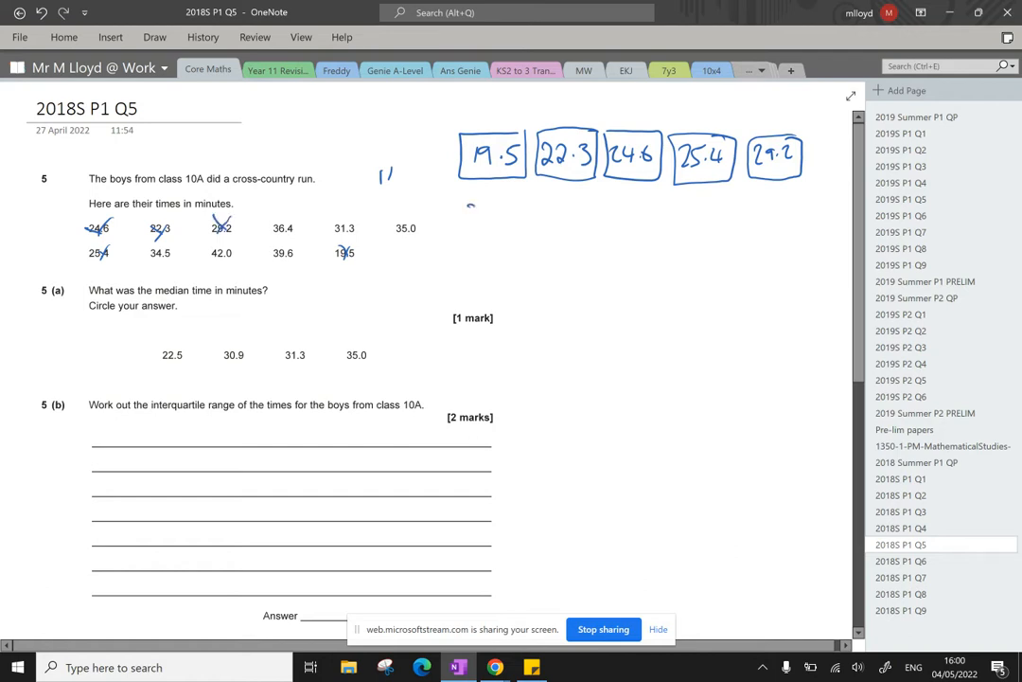
left_click_drag(464, 199, 511, 231)
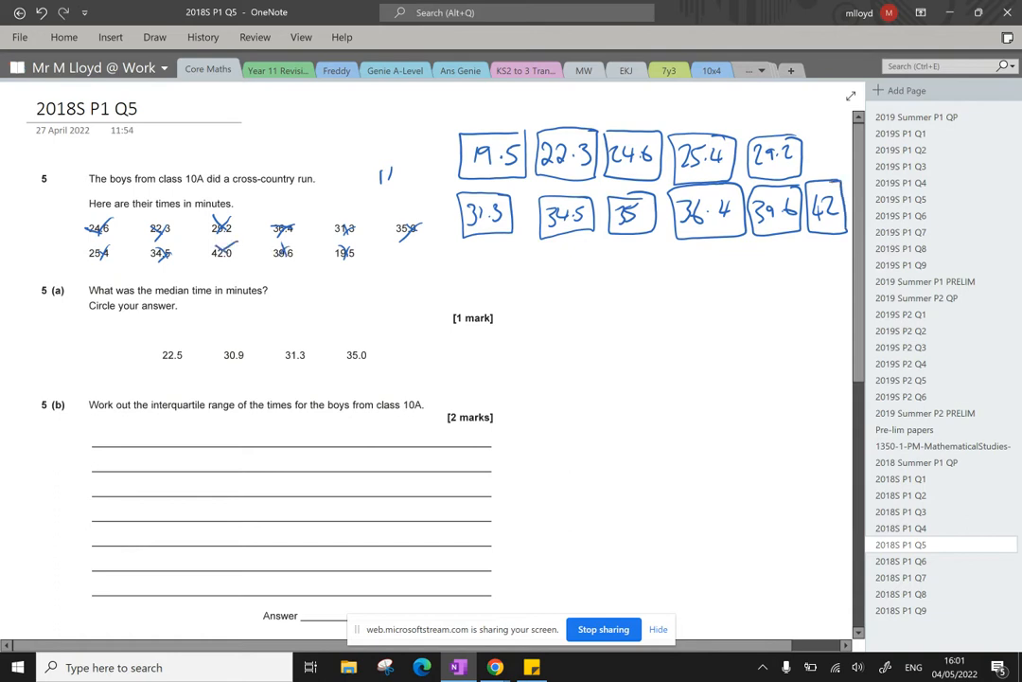
Ink (11+1)/2 = 6th value, circle 31.3 as the 5(a) median and highlight it yellow in the ordered boxes.
left_click_drag(587, 296, 629, 294)
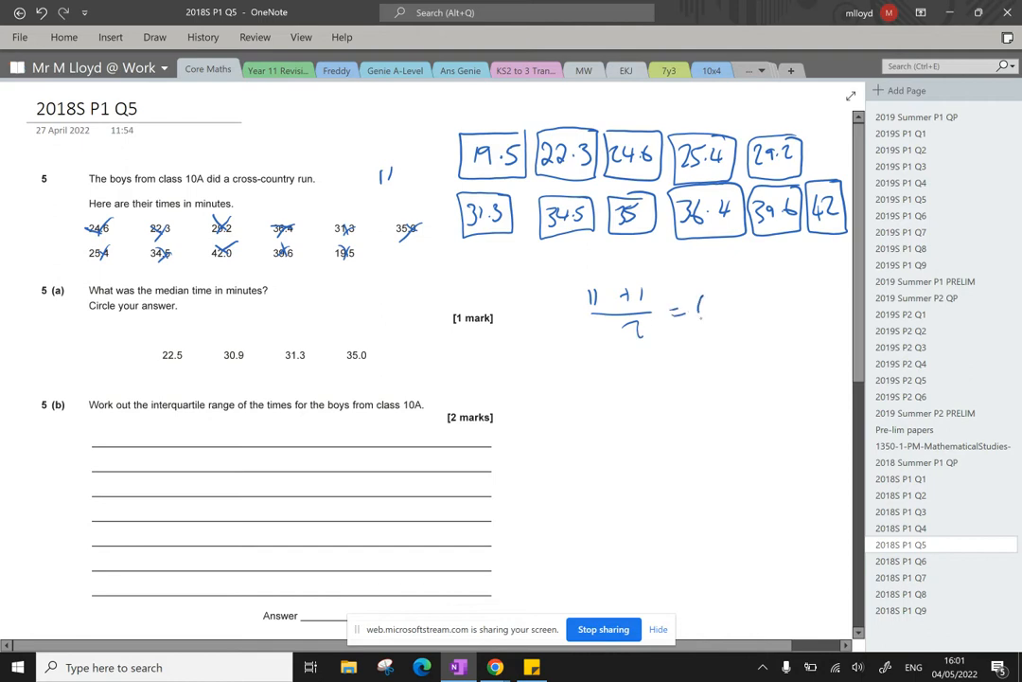
left_click_drag(696, 313, 766, 318)
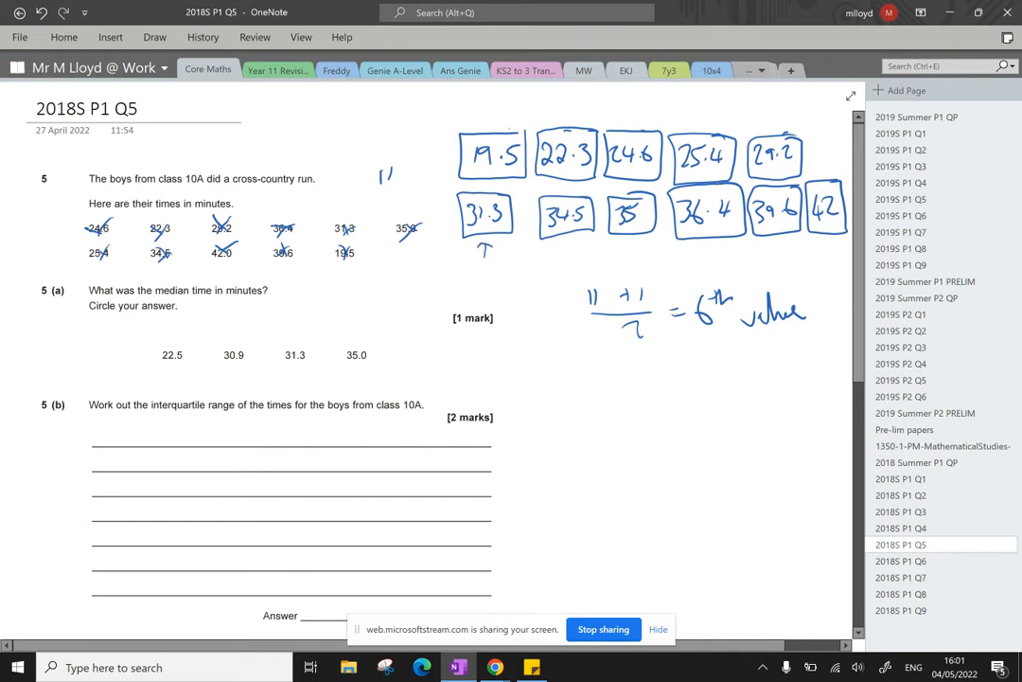
left_click_drag(280, 341, 313, 369)
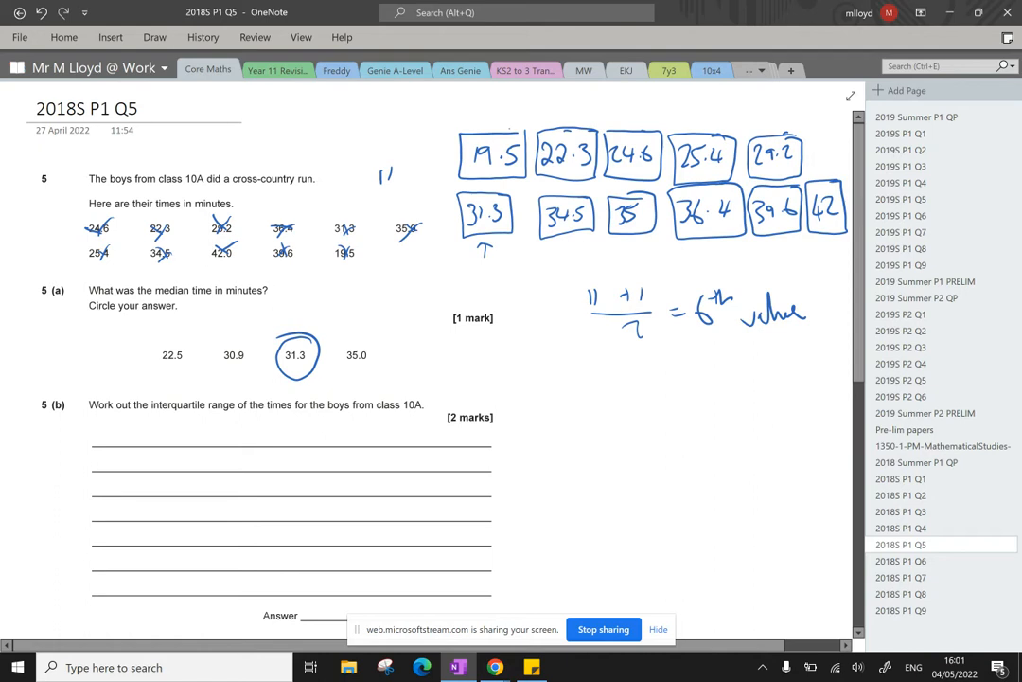
left_click(155, 38)
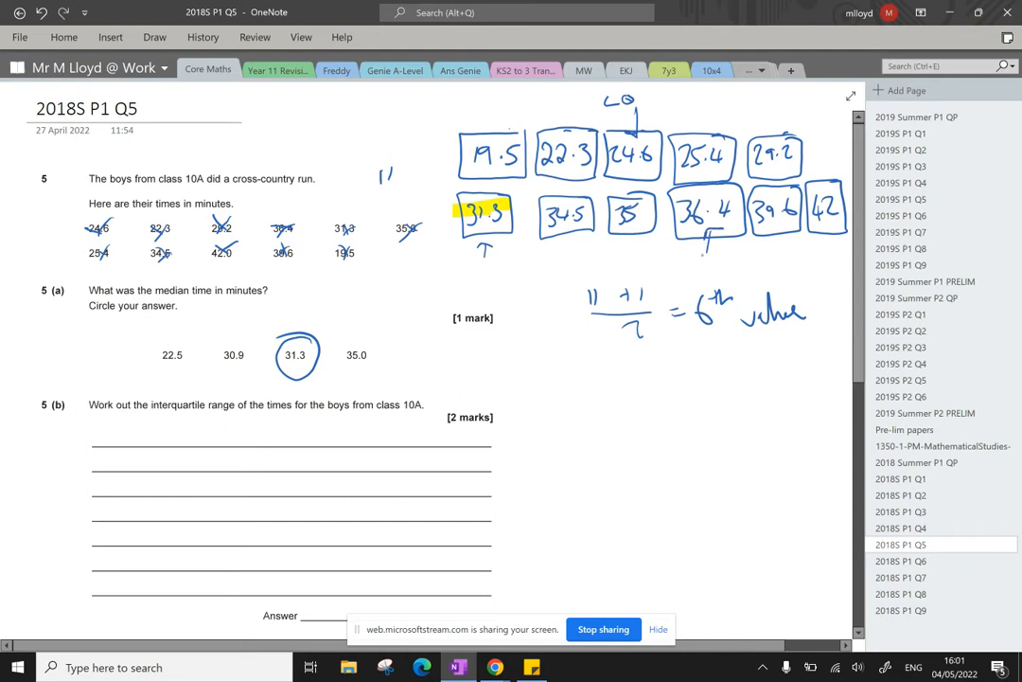
Write the IQR working 36.4 − 24.6 = 11.8 and enter 11.8 on the 5(b) answer line.
left_click_drag(677, 265, 720, 265)
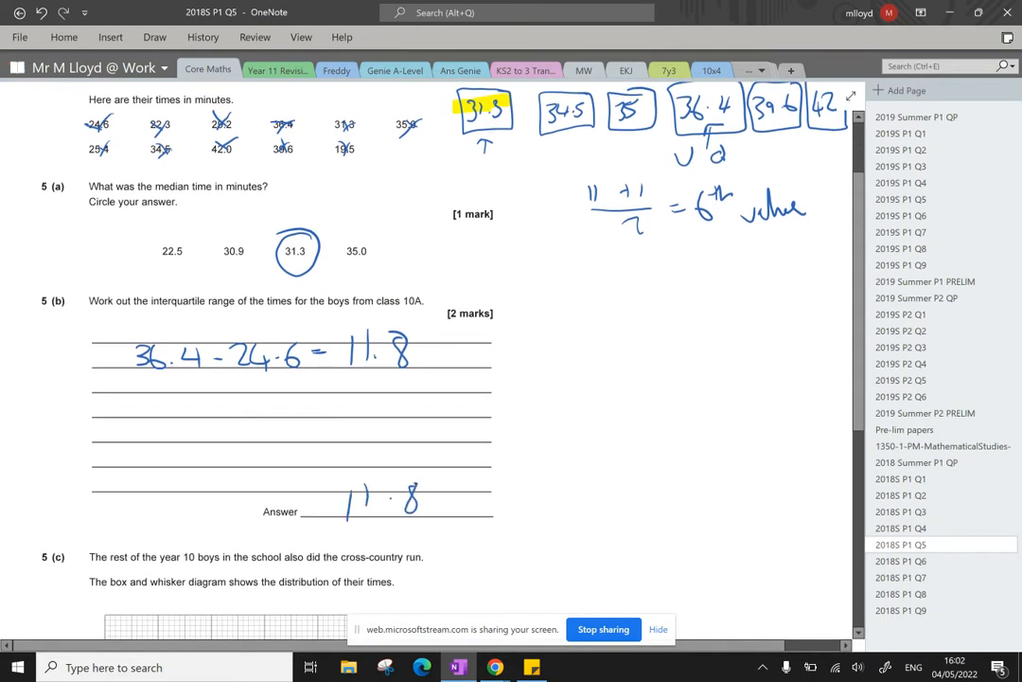
Scroll down to review the 5(c) box-and-whisker diagram before labelling the groups.
scroll("down", 3)
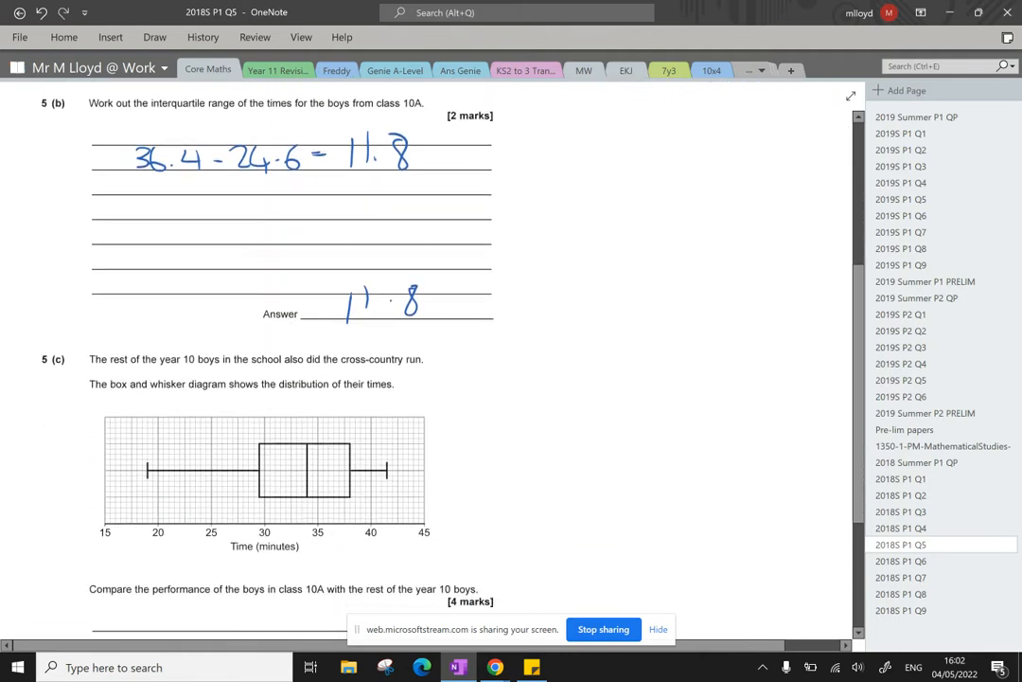
scroll("down", 3)
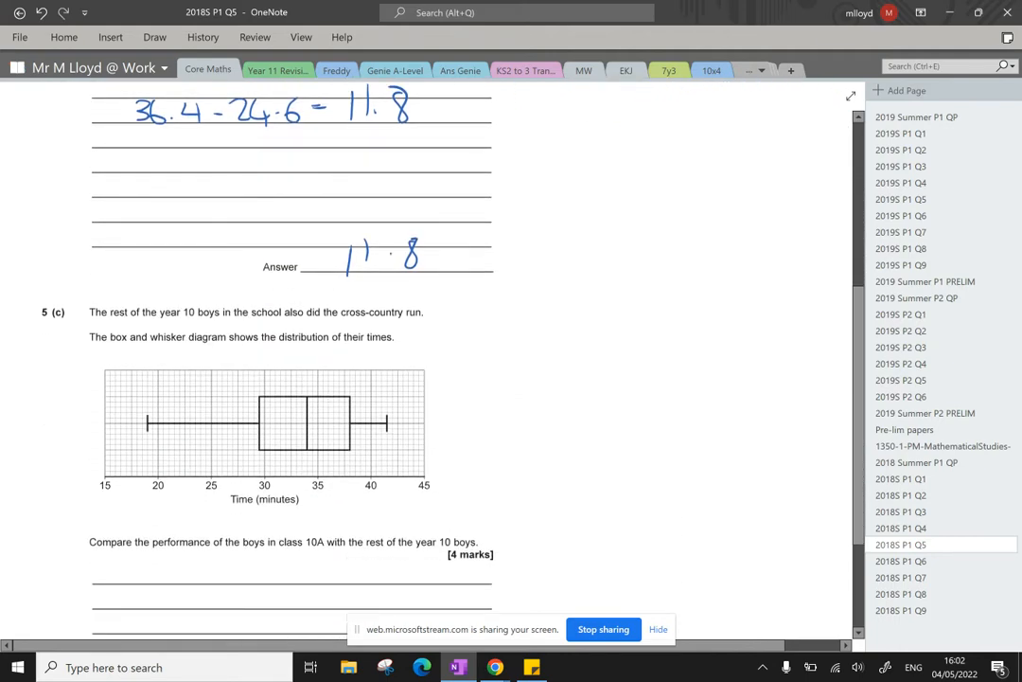
scroll("down", 3)
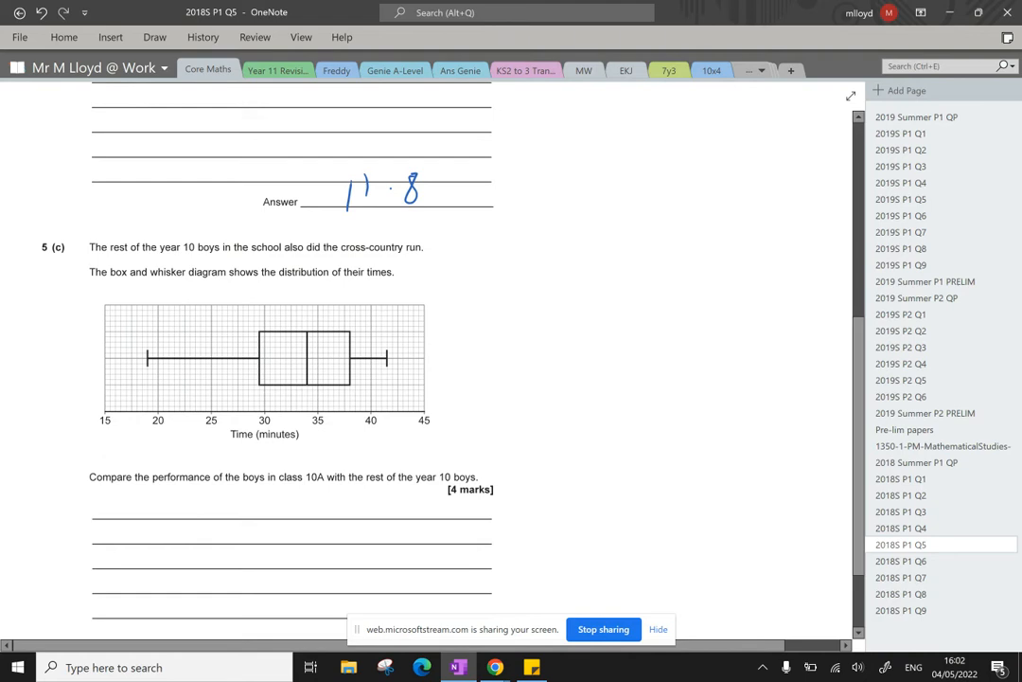
scroll("down", 3)
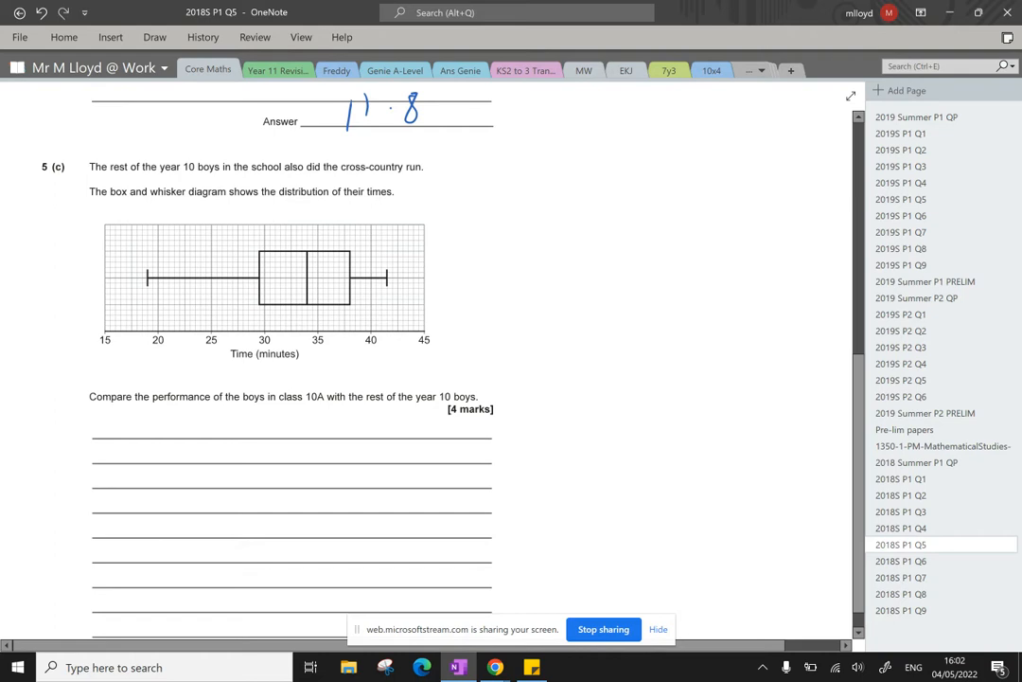
scroll("down", 3)
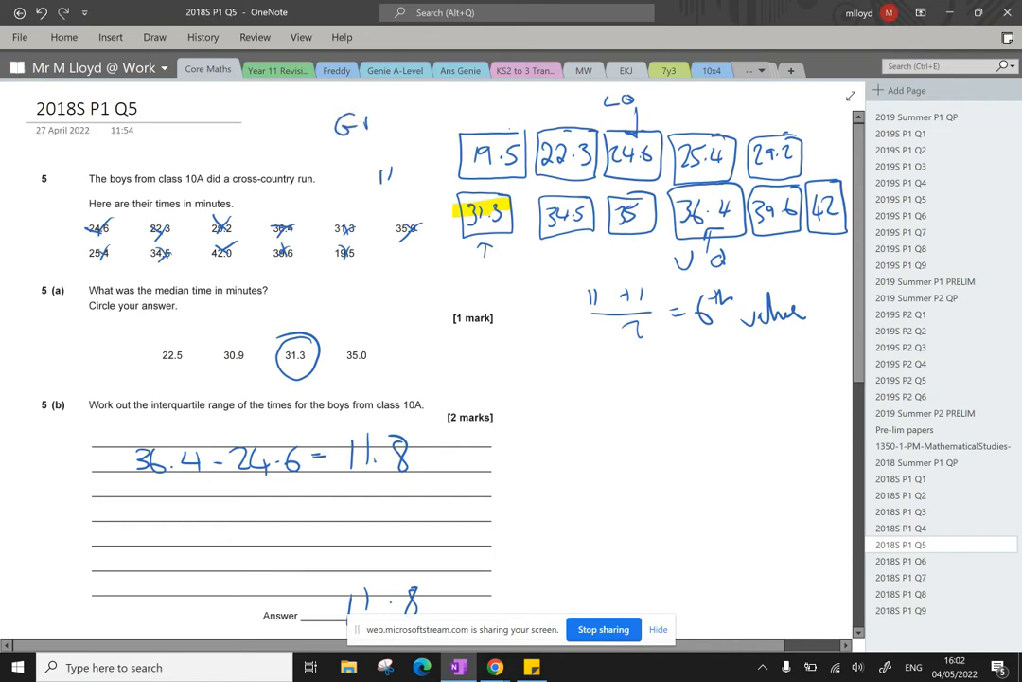
scroll("down", 3)
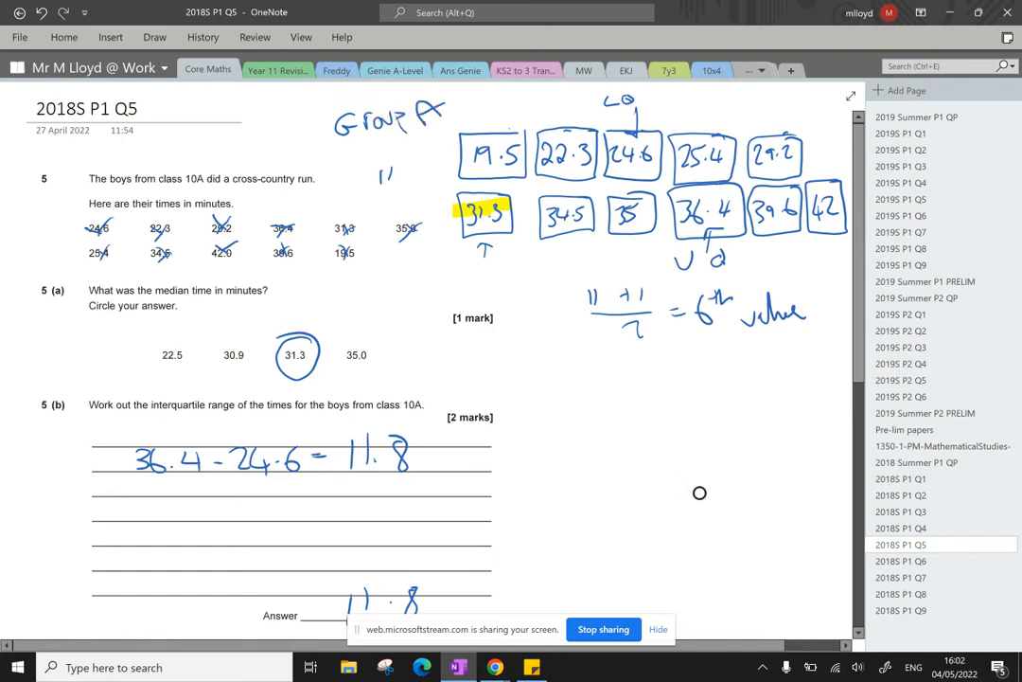
scroll("down", 3)
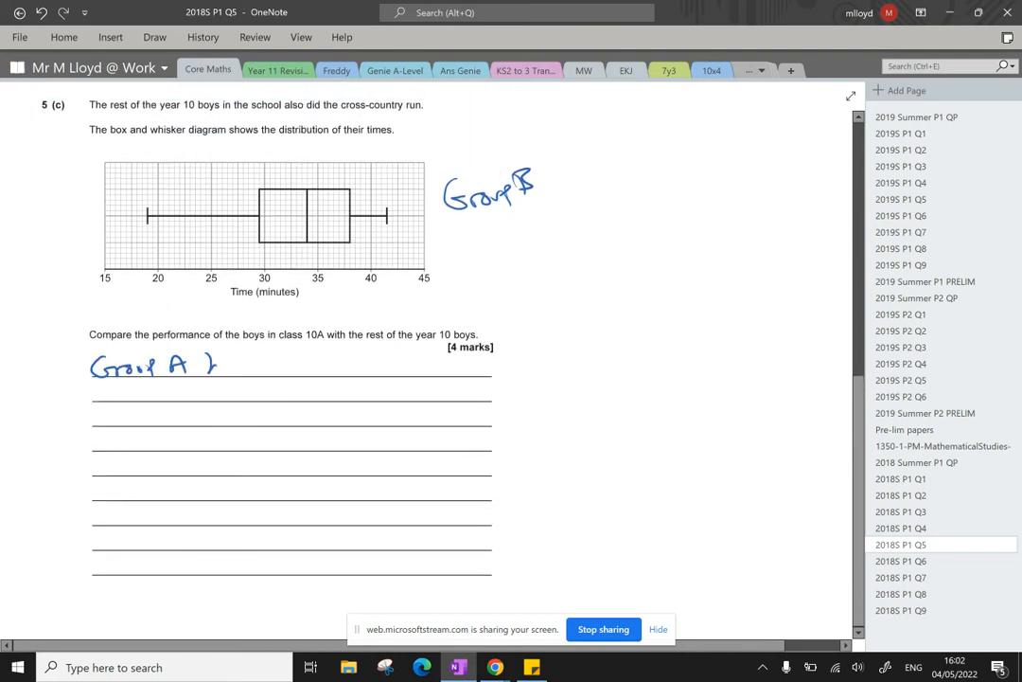
Handwrite that Group A had a faster median of 31.3 than Group B's 34.
left_click_drag(223, 367, 299, 375)
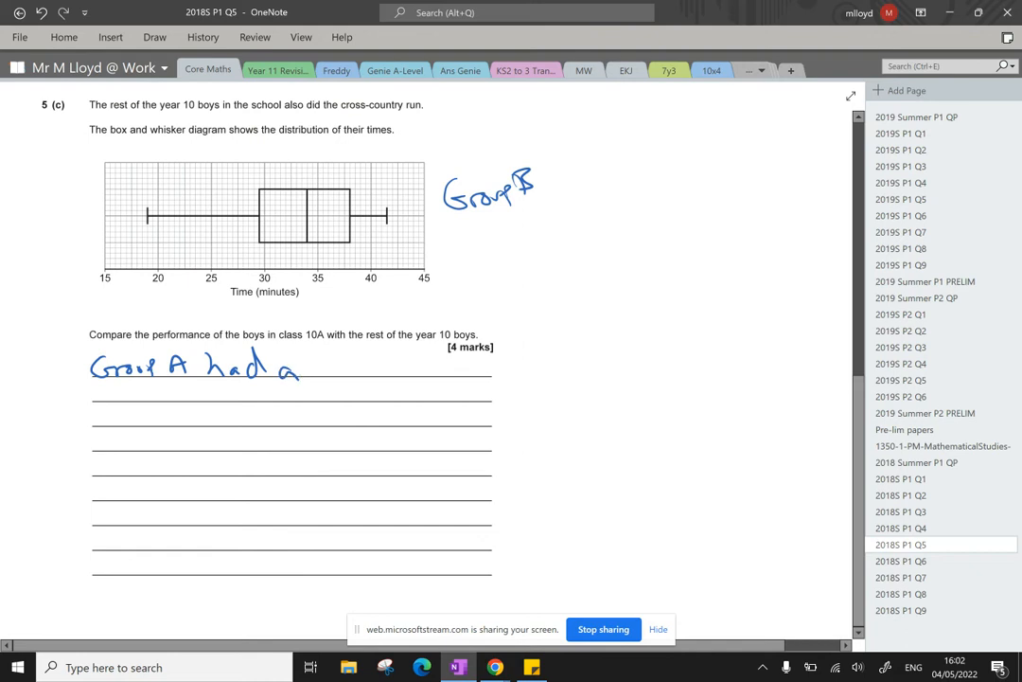
left_click(617, 208)
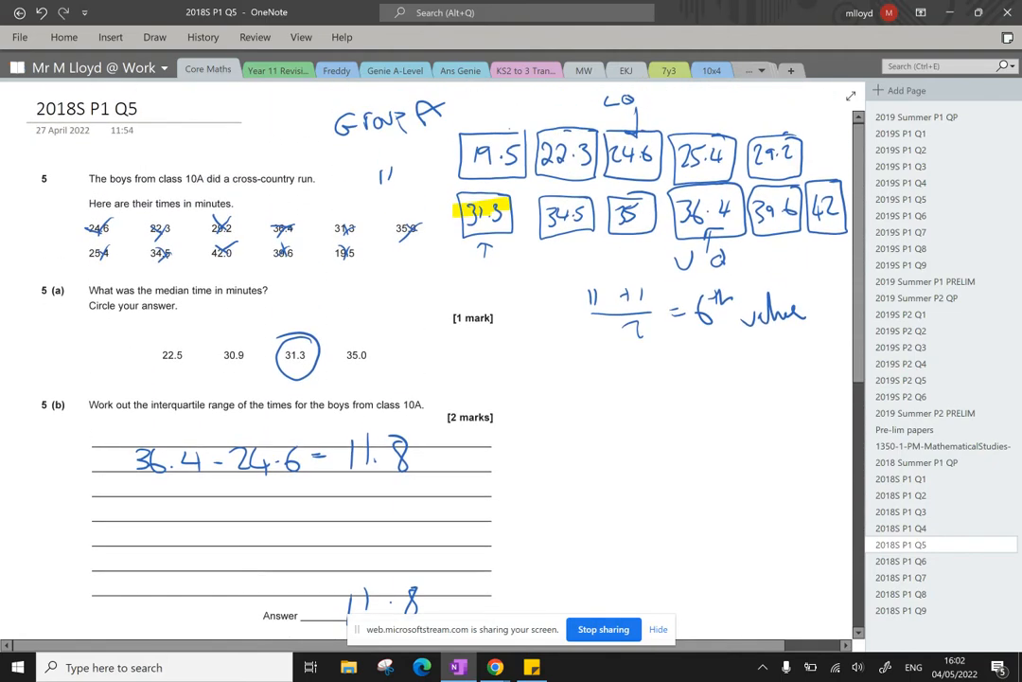
scroll("down", 3)
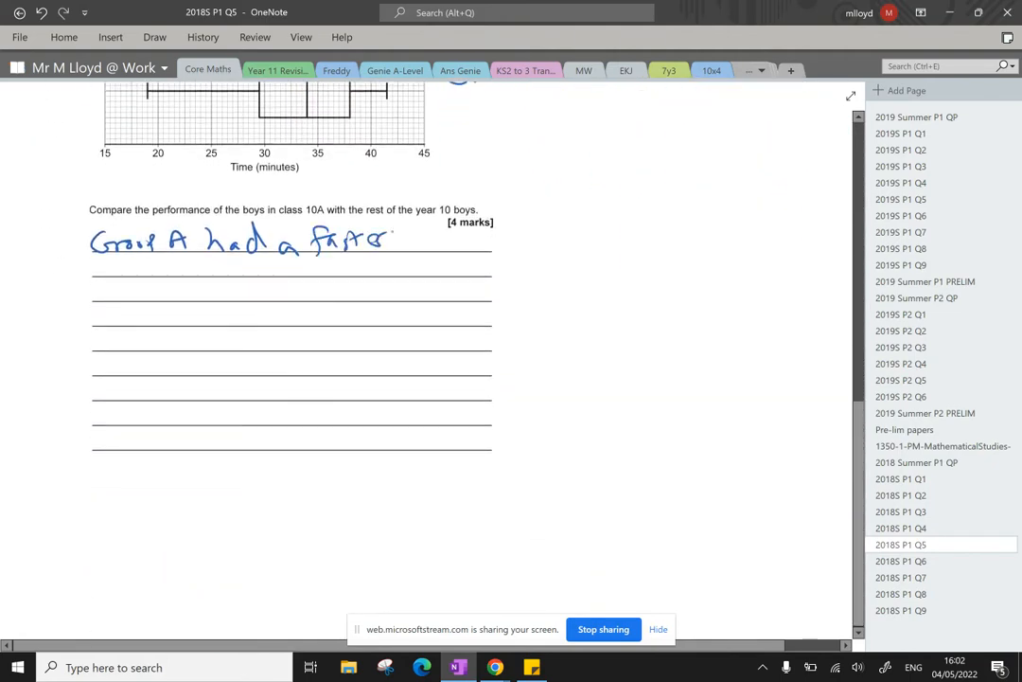
left_click_drag(394, 243, 463, 242)
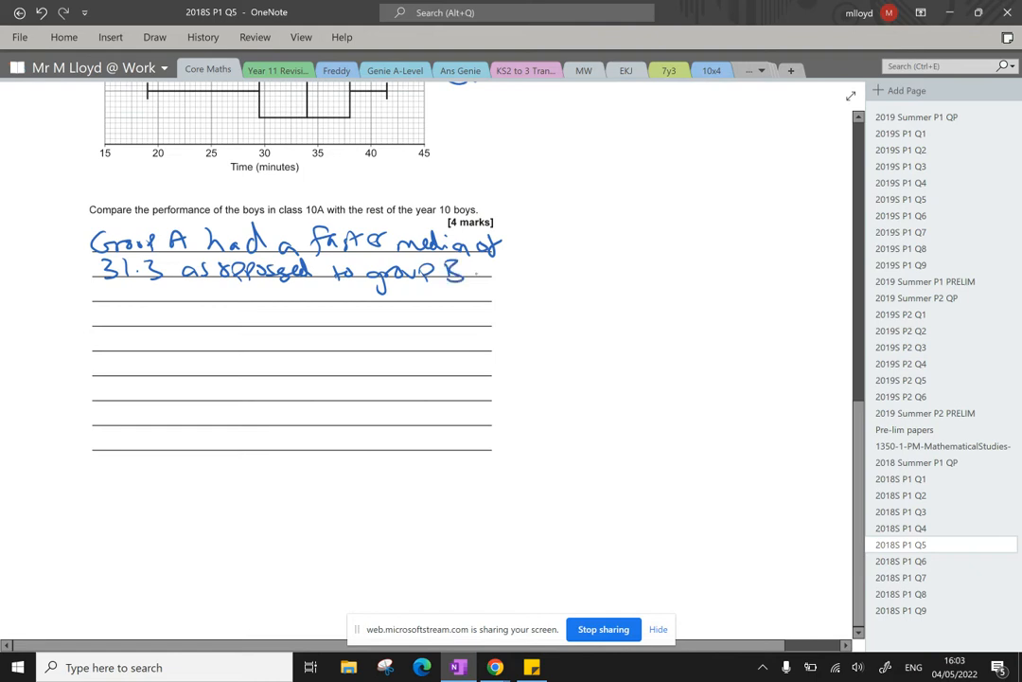
left_click_drag(477, 272, 523, 273)
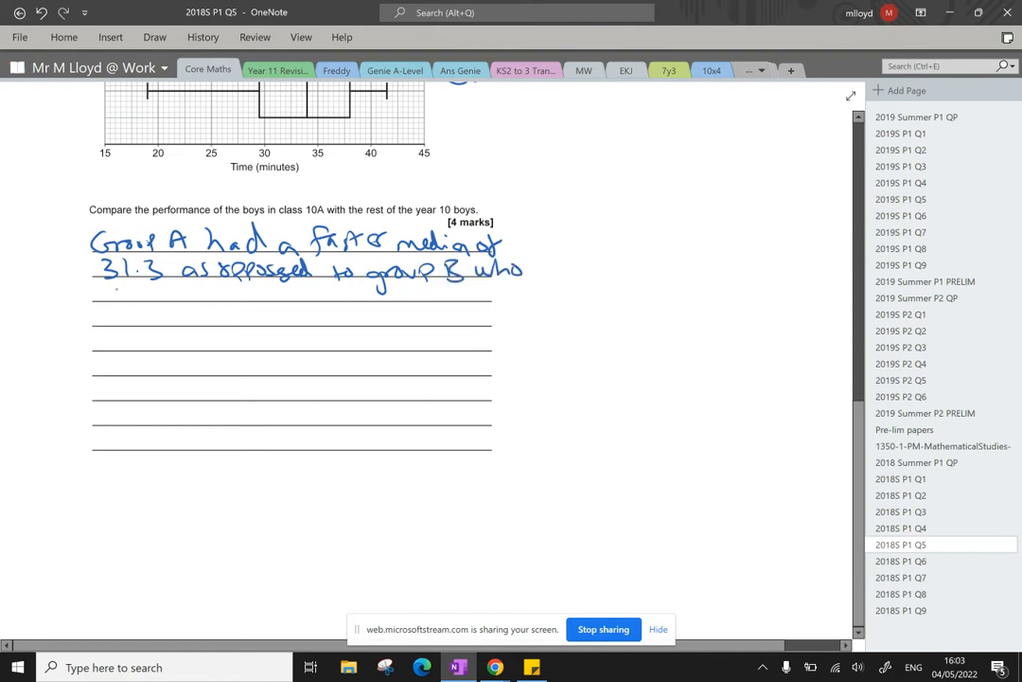
left_click_drag(104, 293, 237, 293)
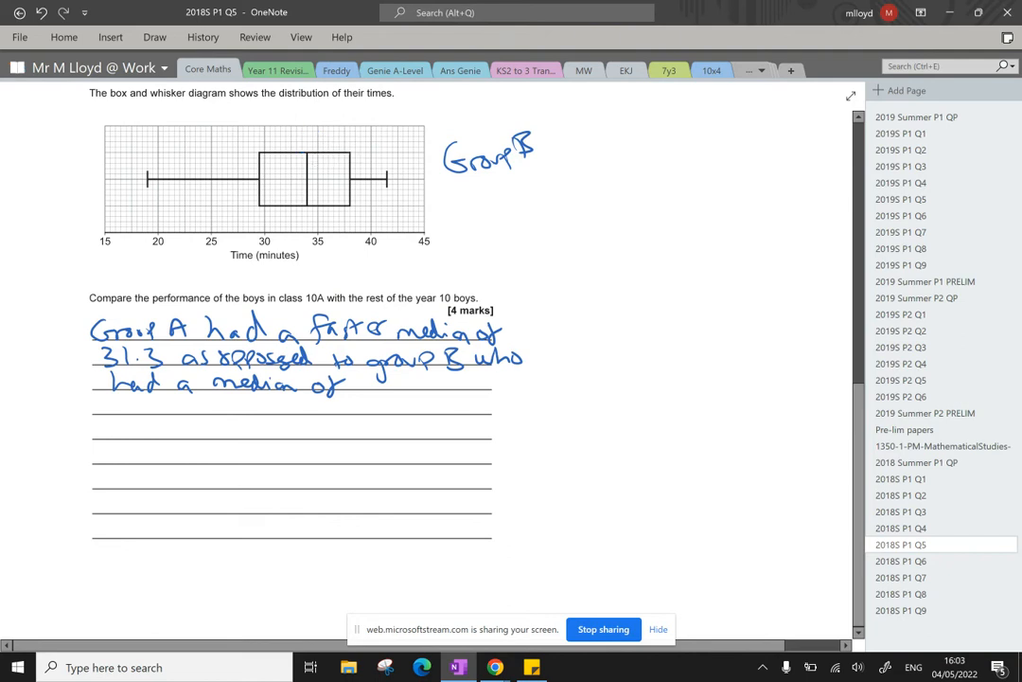
Label the box plot Group B, mark its median as 34 and start annotating its IQR.
left_click_drag(276, 114, 291, 142)
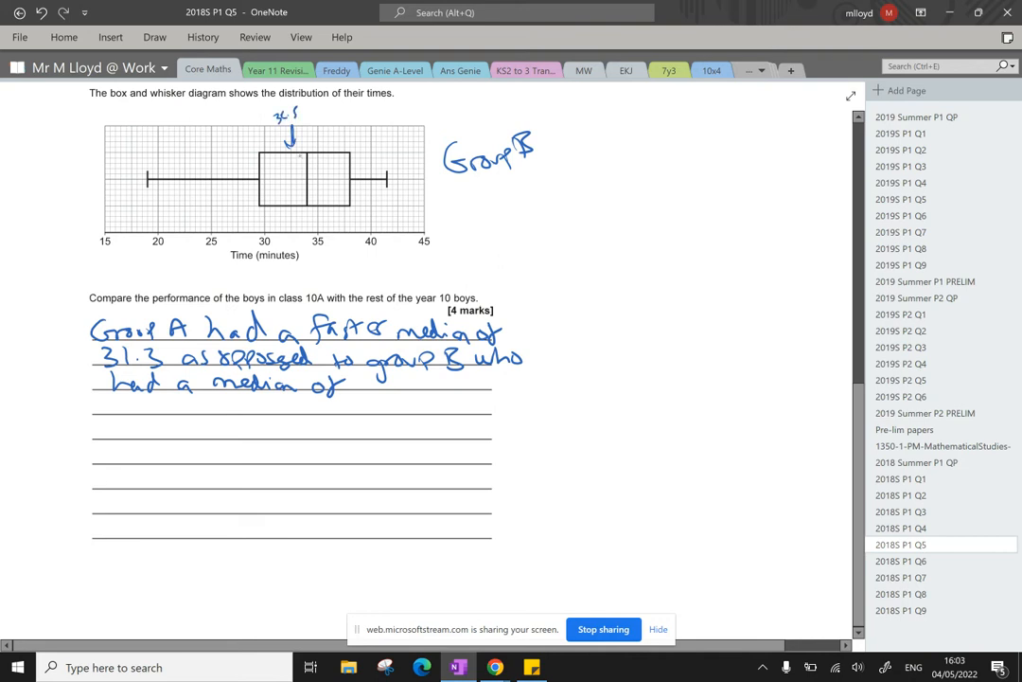
left_click_drag(301, 129, 312, 151)
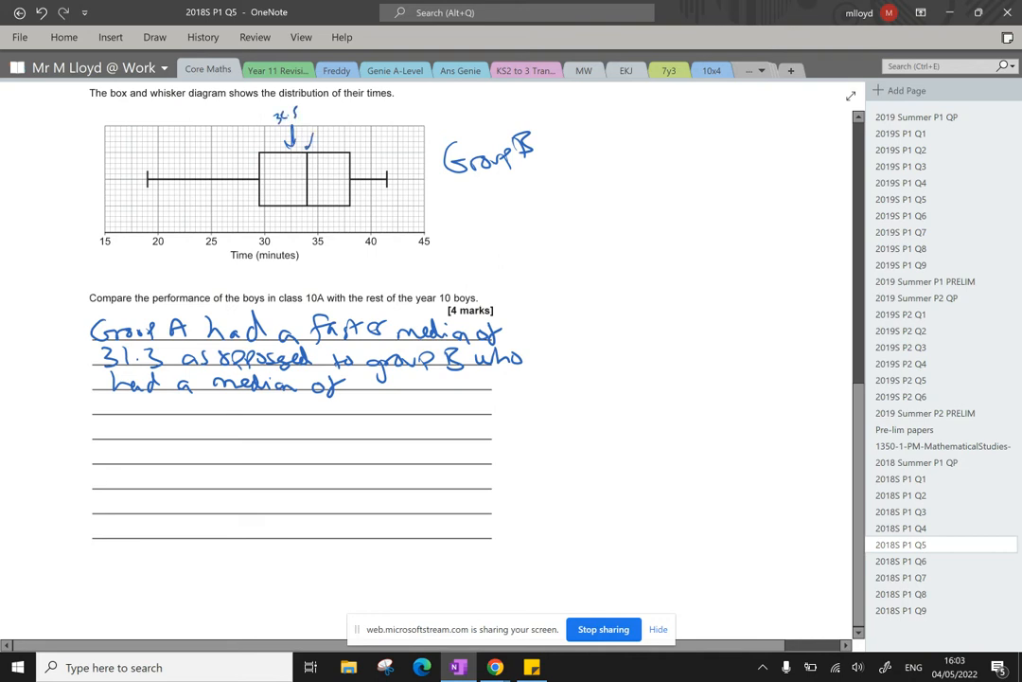
type("34")
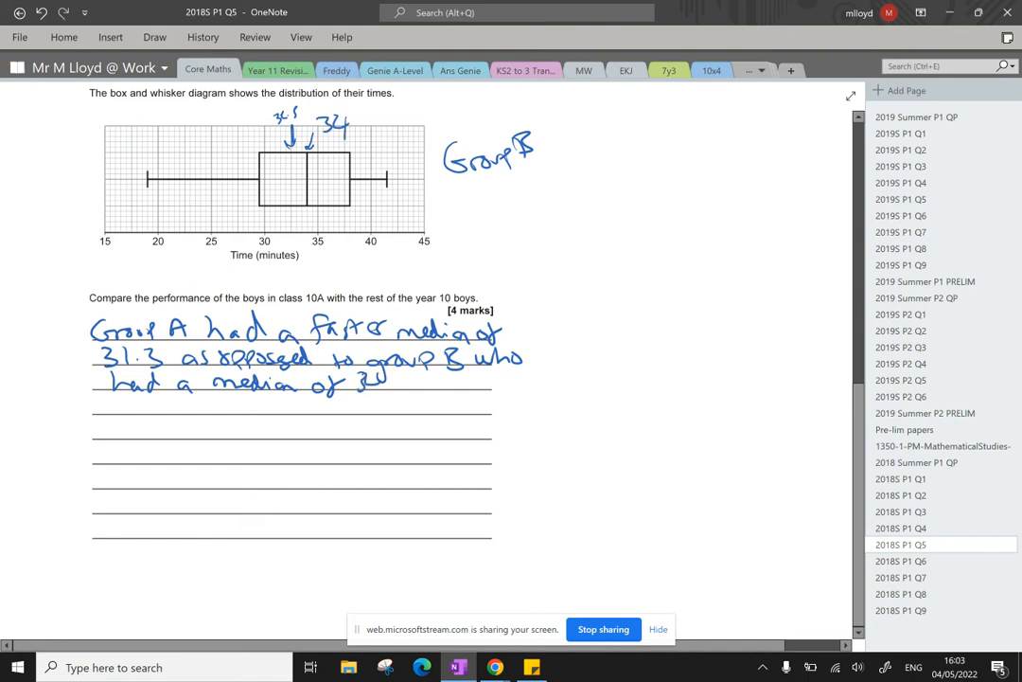
left_click_drag(358, 210, 382, 227)
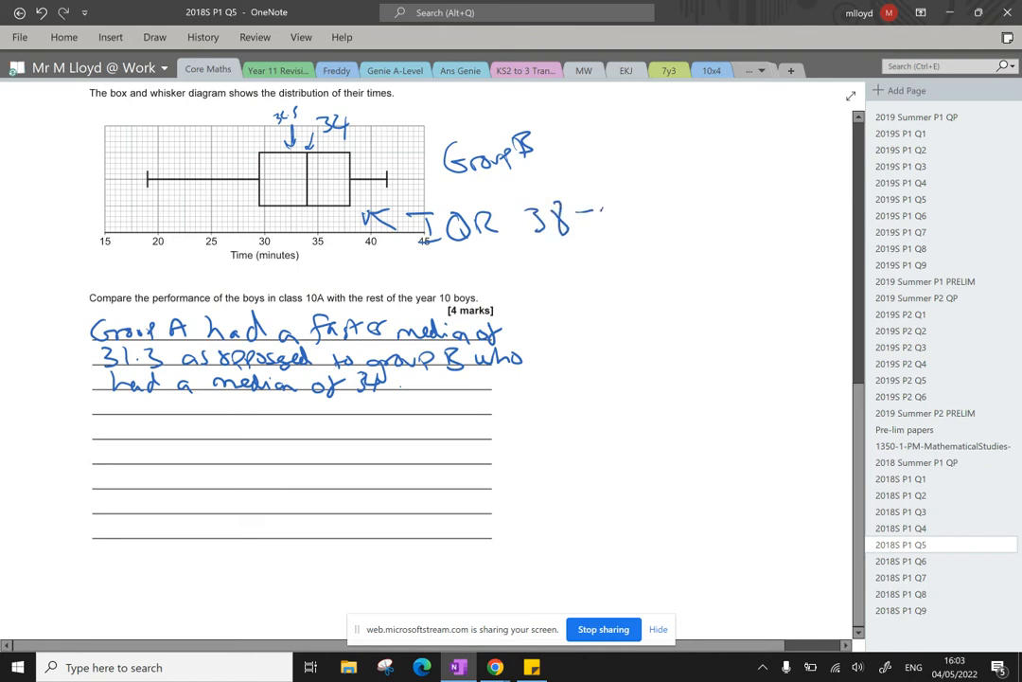
Write Group B's IQR as 38 − 29.5 = 8.5 beside the box plot.
left_click_drag(606, 209, 678, 218)
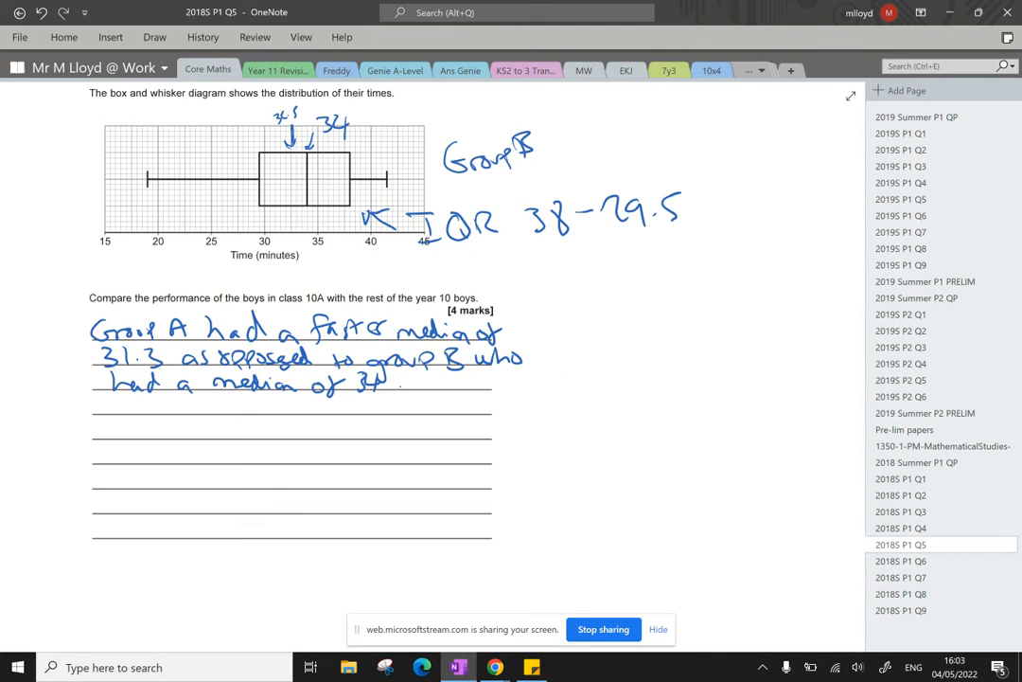
type("=8.5")
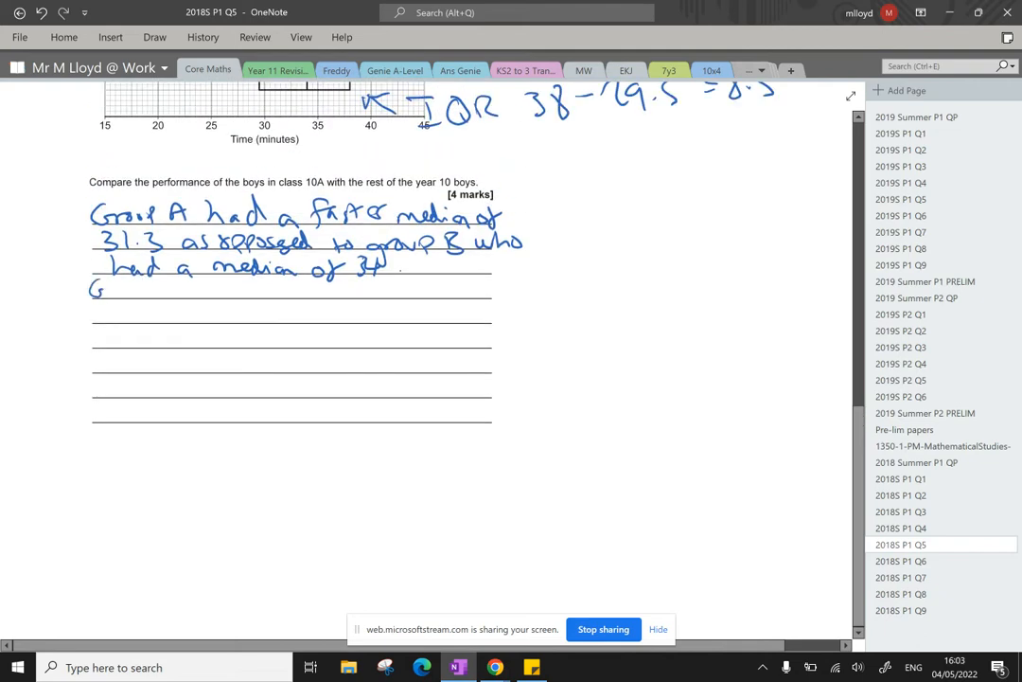
left_click_drag(91, 288, 185, 288)
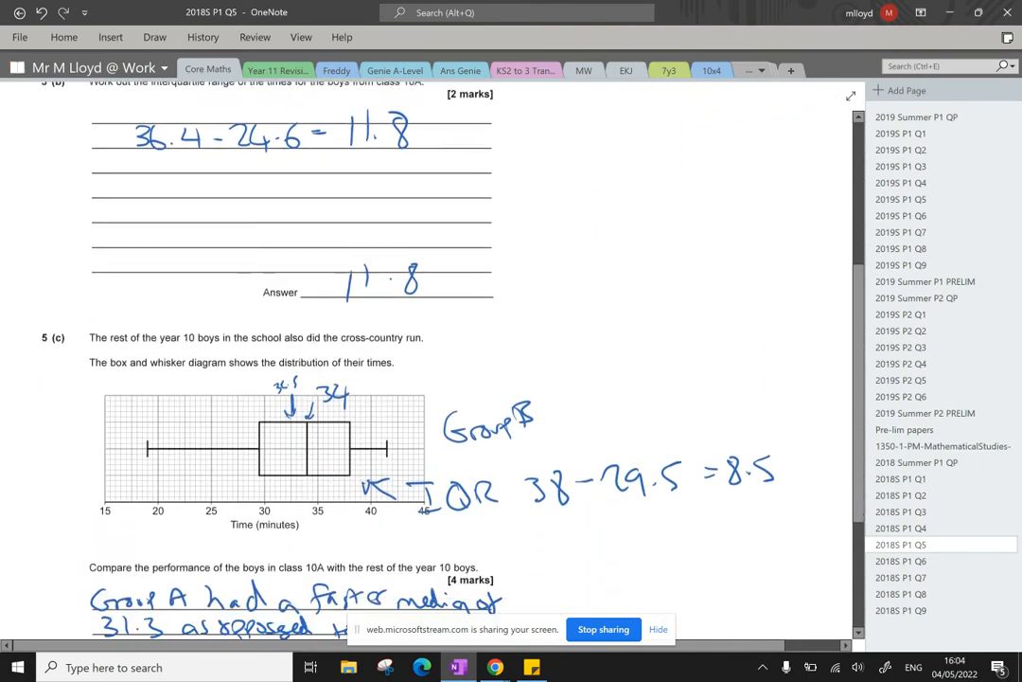
Add that Group A had a higher IQR, 11.8 compared to 8.5, so more variation.
scroll("down", 3)
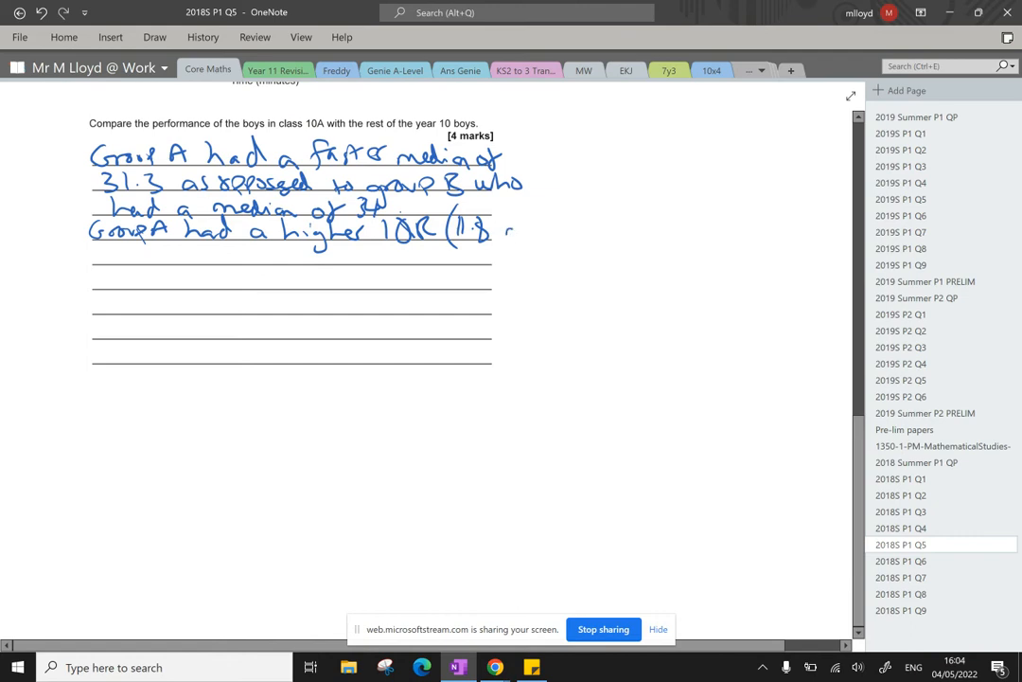
left_click_drag(502, 229, 577, 229)
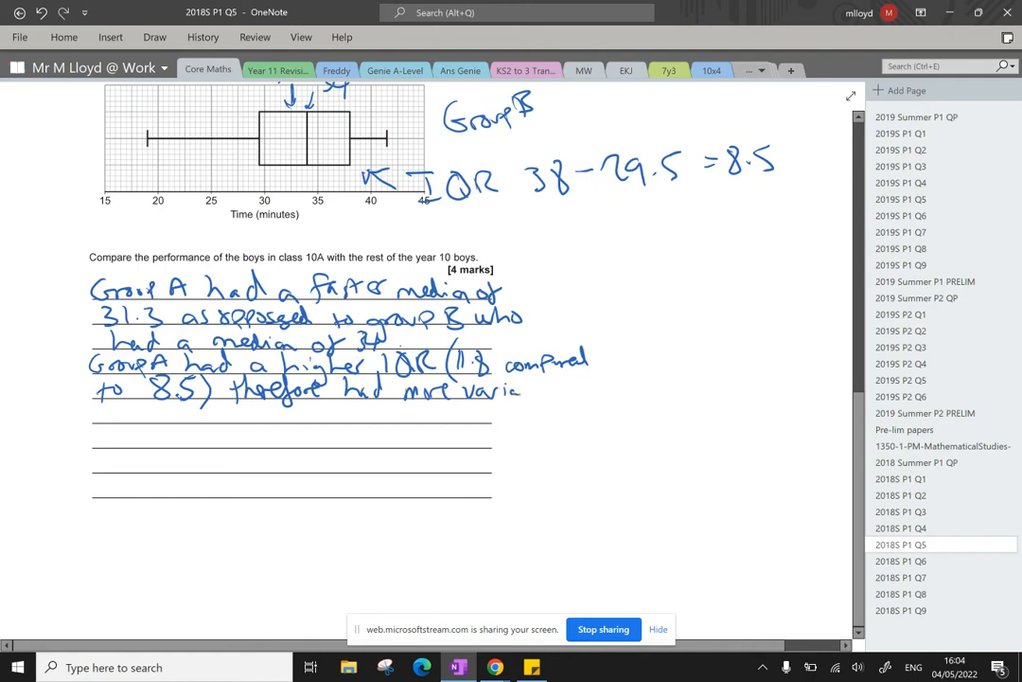
left_click_drag(492, 390, 564, 390)
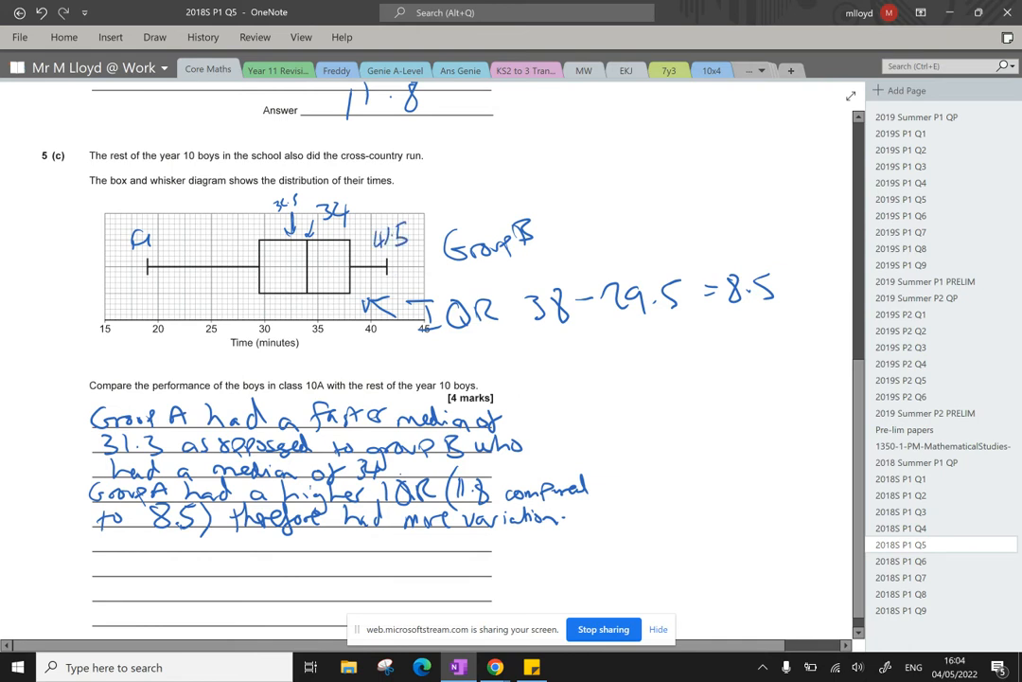
Label the whisker ends 41 and 19.5 and work out Group B's range 41 − 19.5 = 21.5.
left_click_drag(132, 244, 148, 235)
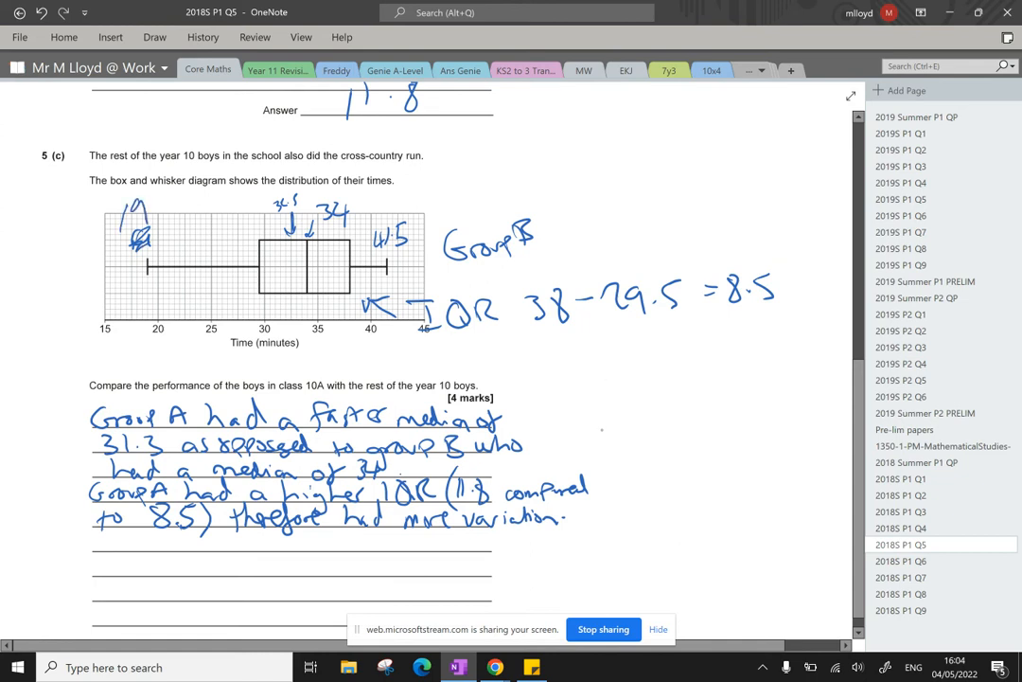
left_click_drag(590, 379, 678, 388)
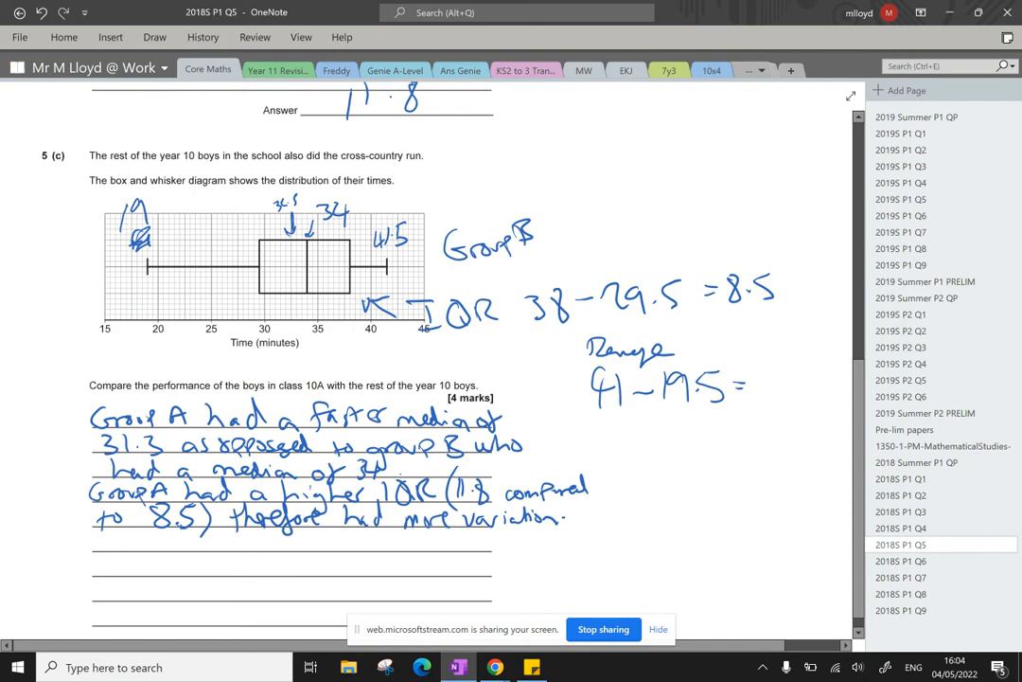
type("=21.5")
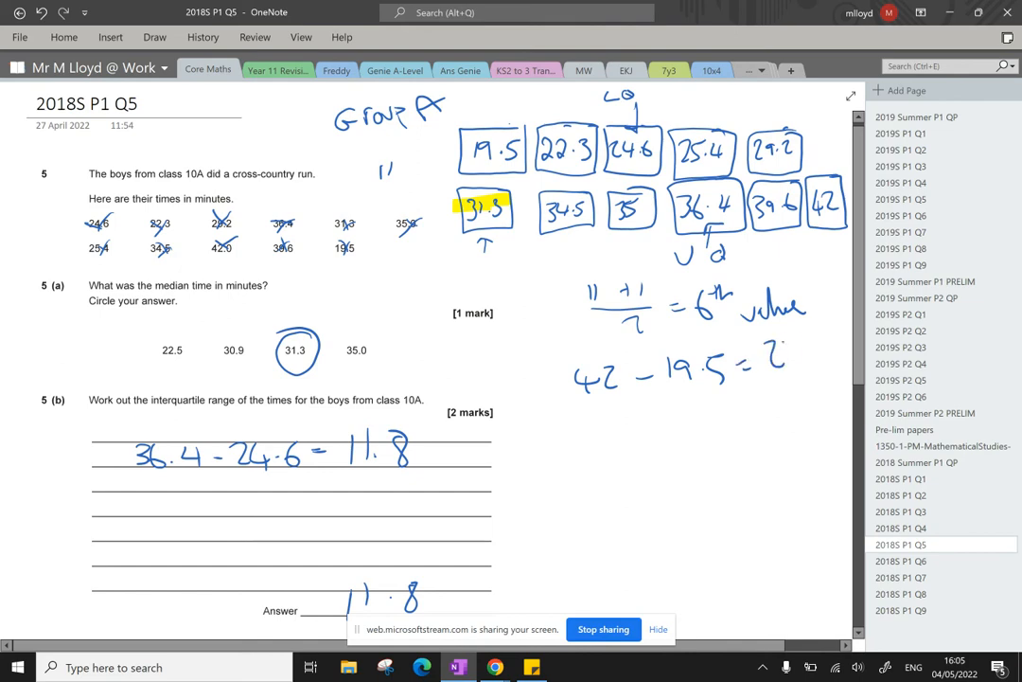
scroll("down", 3)
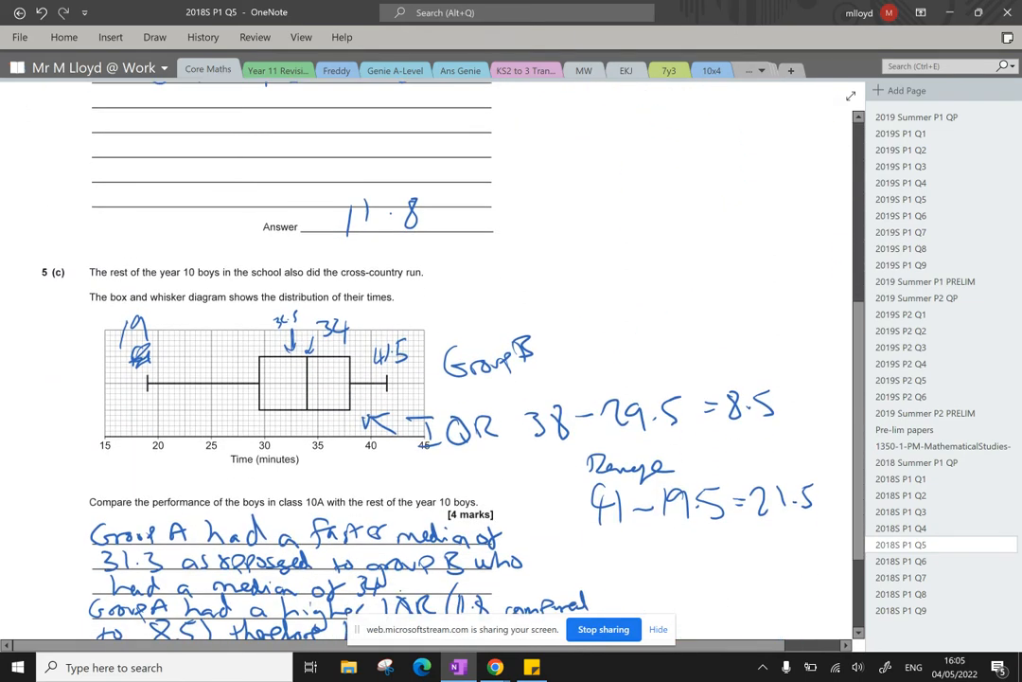
scroll("down", 3)
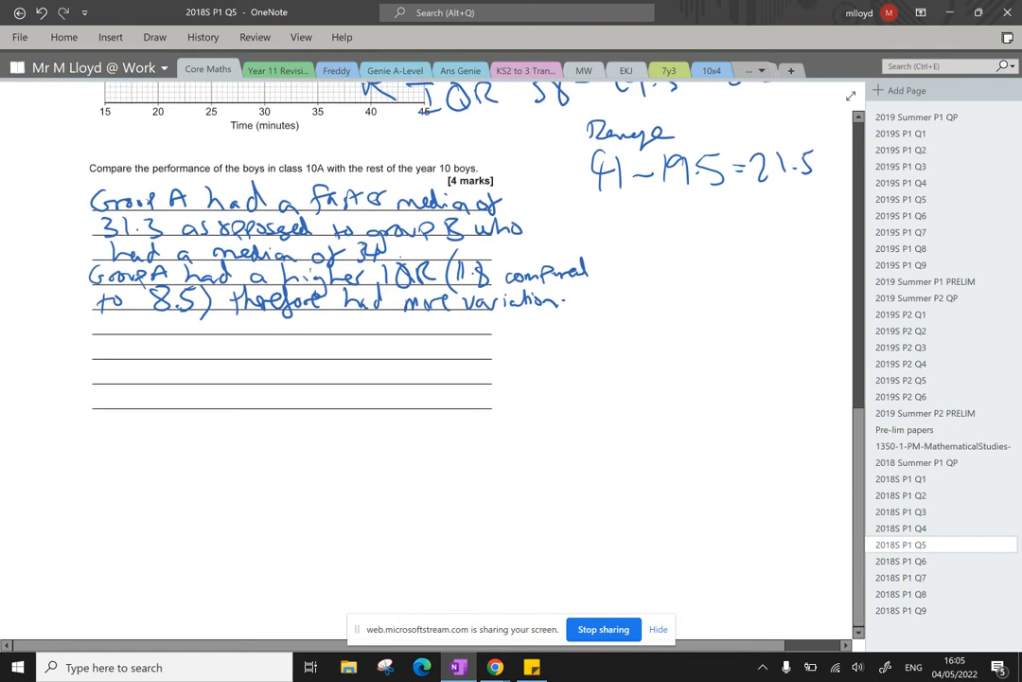
Write that the range (22.5 compared to 21.5) also shows Group A had more variation.
left_click_drag(111, 318, 161, 326)
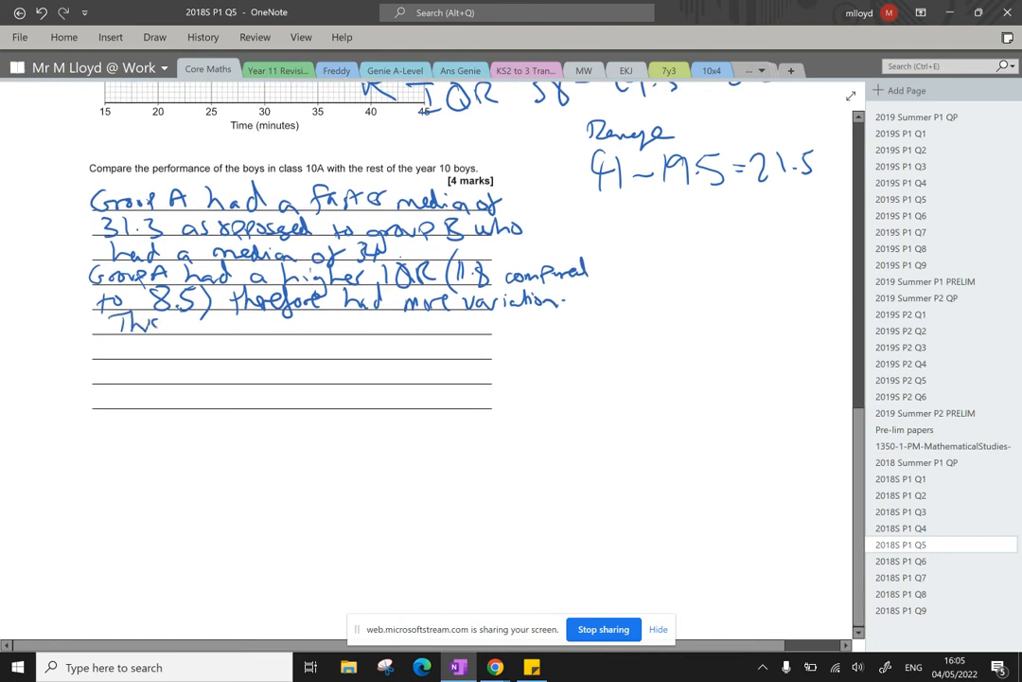
type("is als")
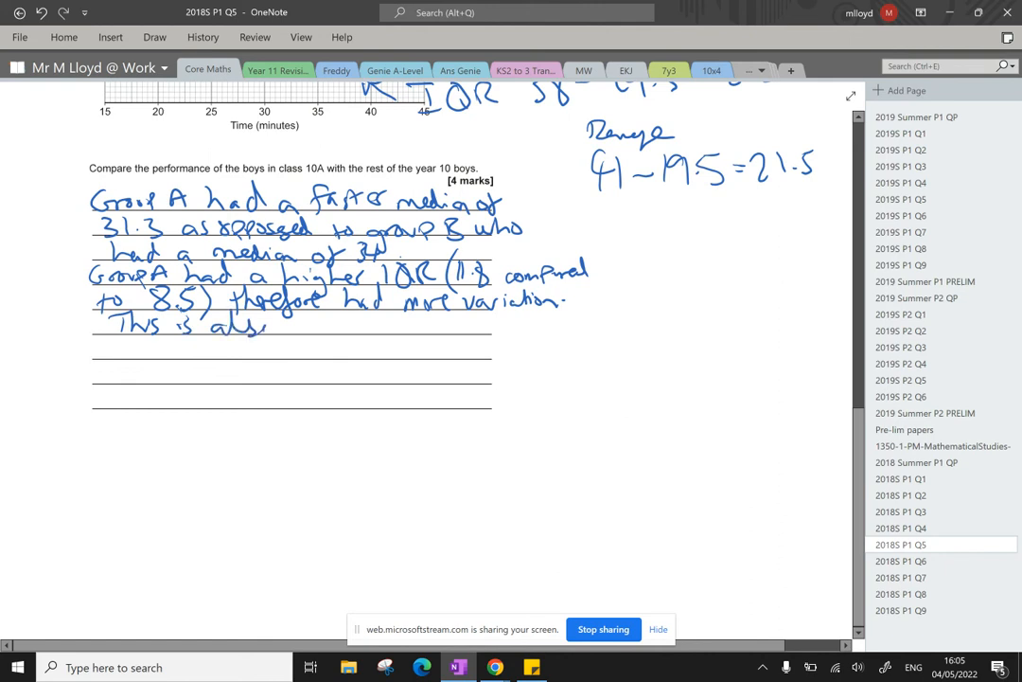
left_click_drag(269, 326, 369, 325)
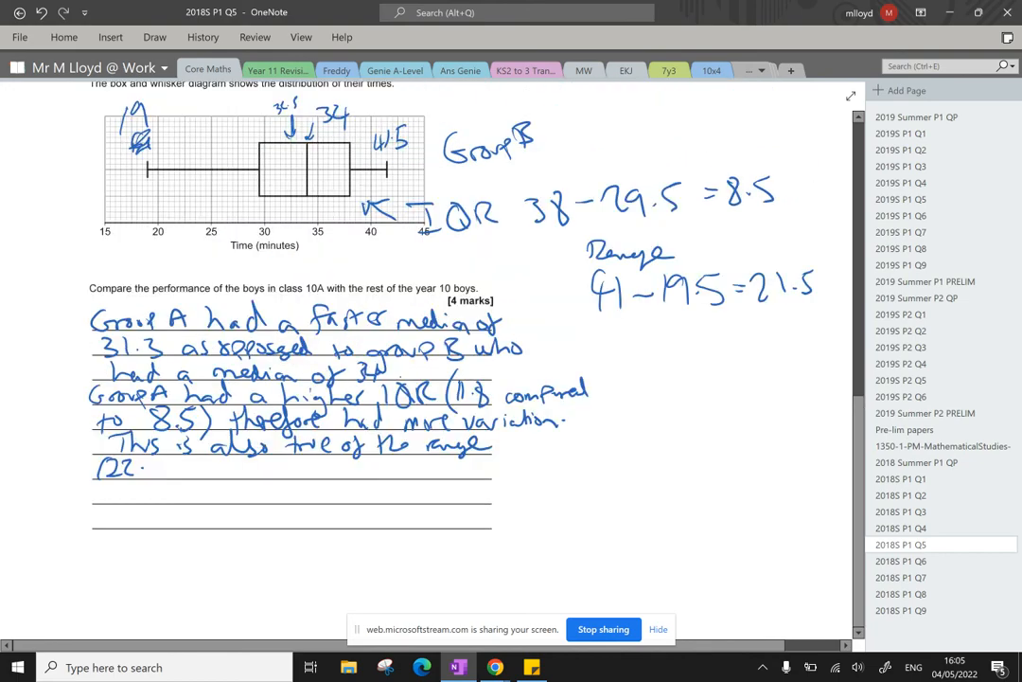
scroll("down", 3)
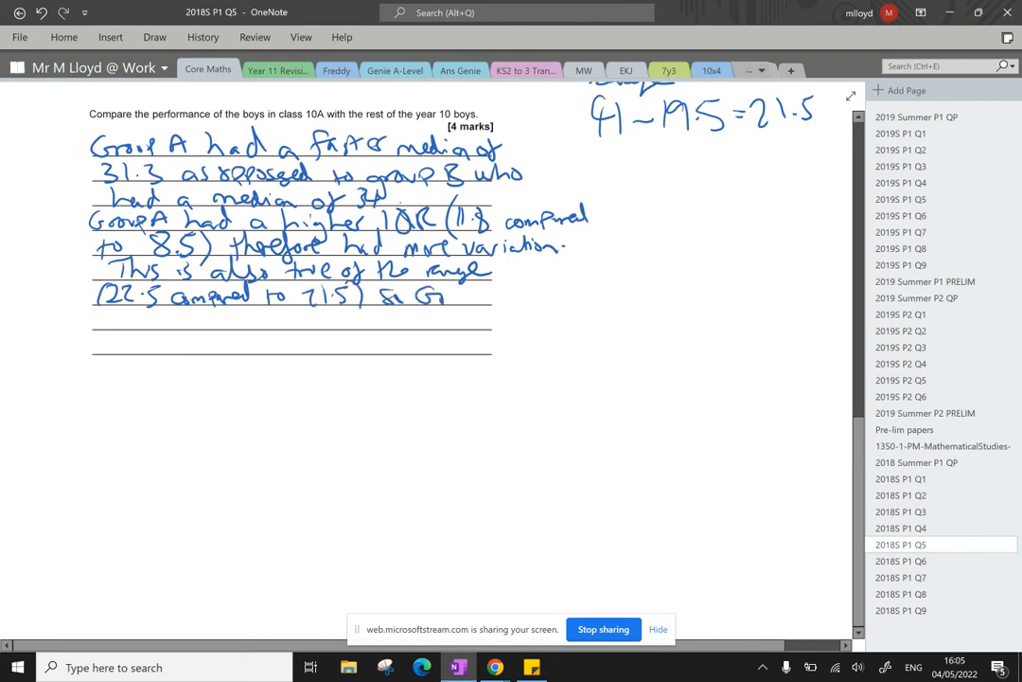
left_click_drag(444, 295, 507, 295)
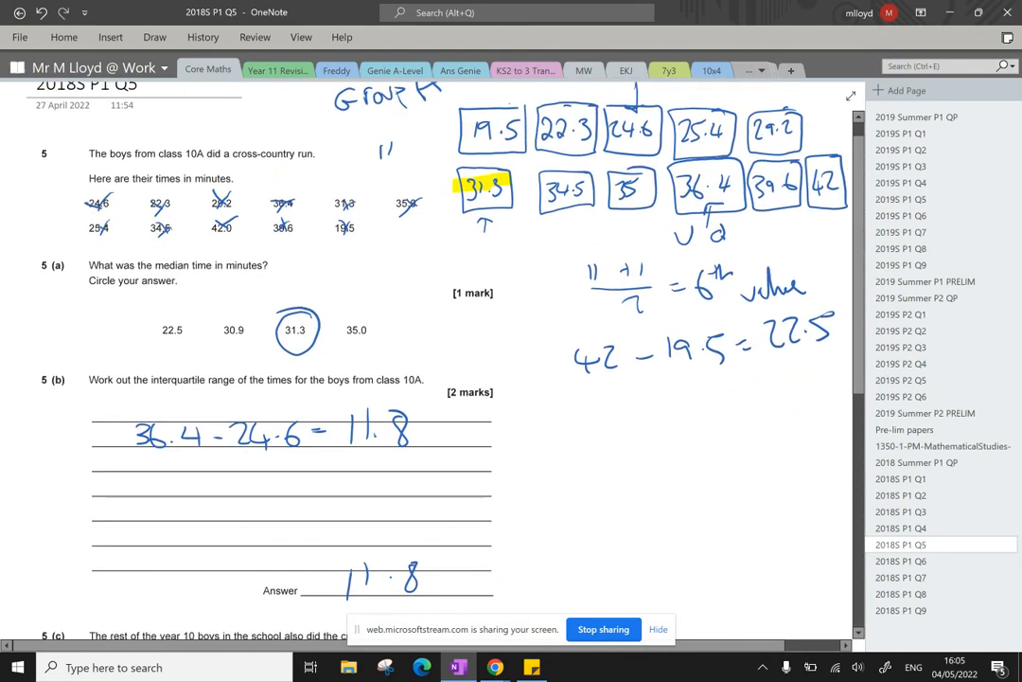
scroll("down", 3)
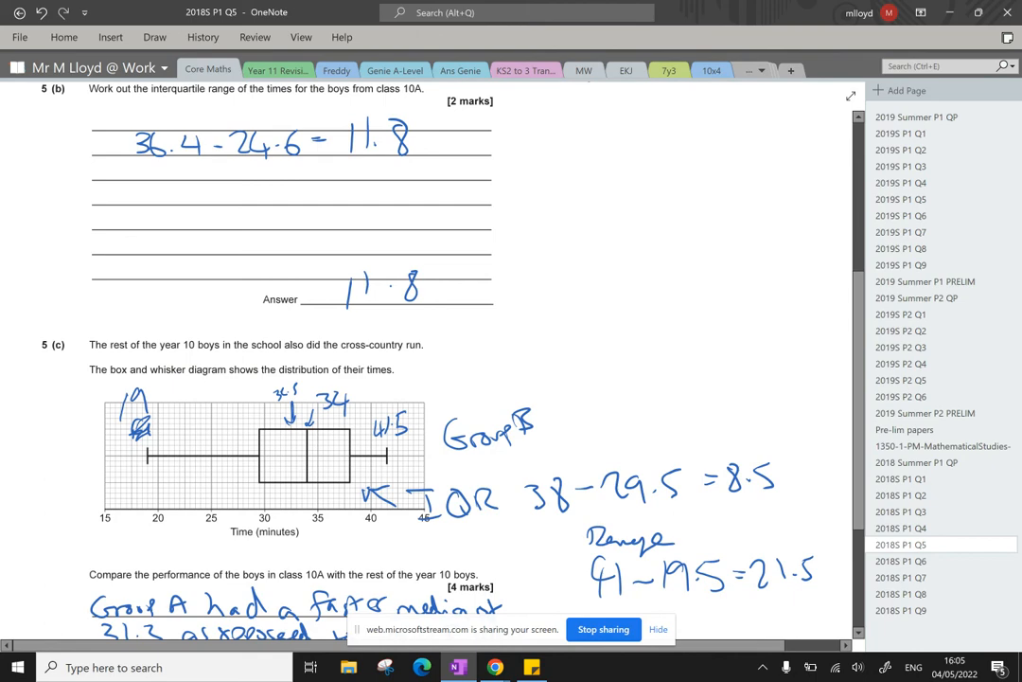
scroll("down", 3)
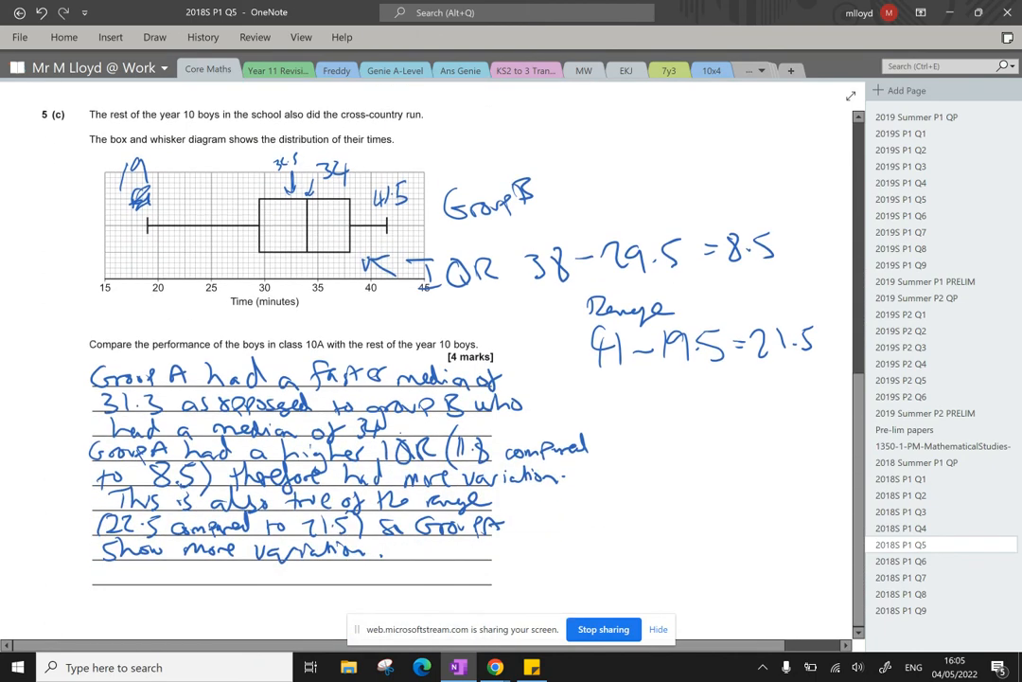